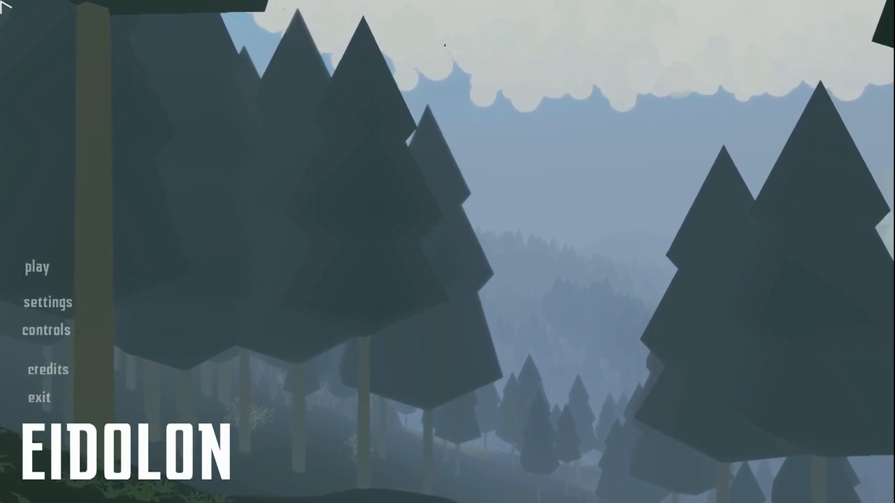
pyautogui.moveTo(157, 347)
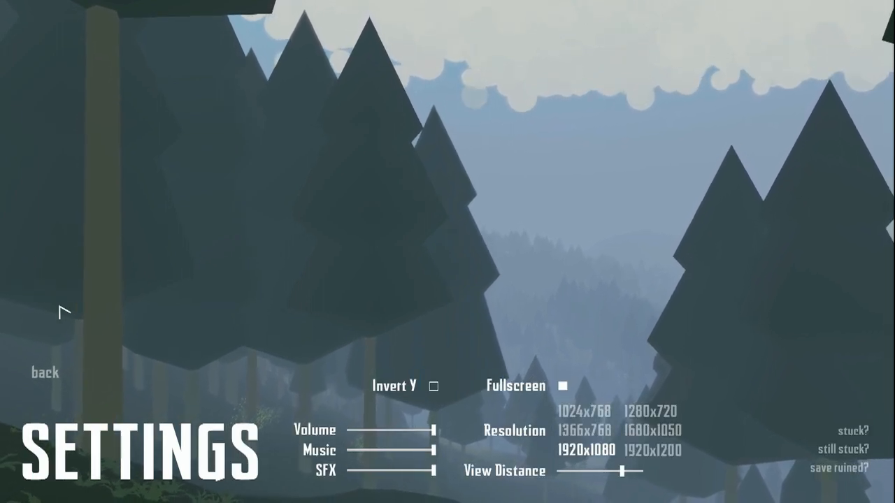
# Step: Look through the controls overview and credits from the title menu, then return to start the game
pyautogui.click(43, 372)
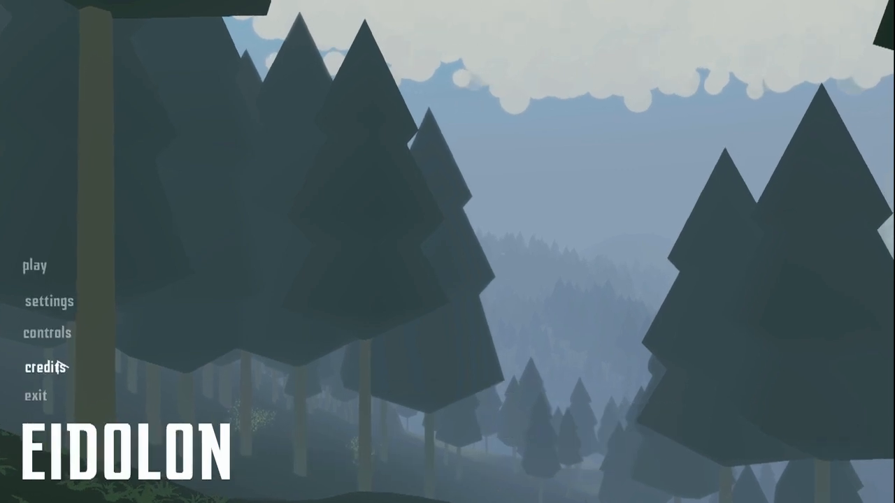
pyautogui.moveTo(43, 335)
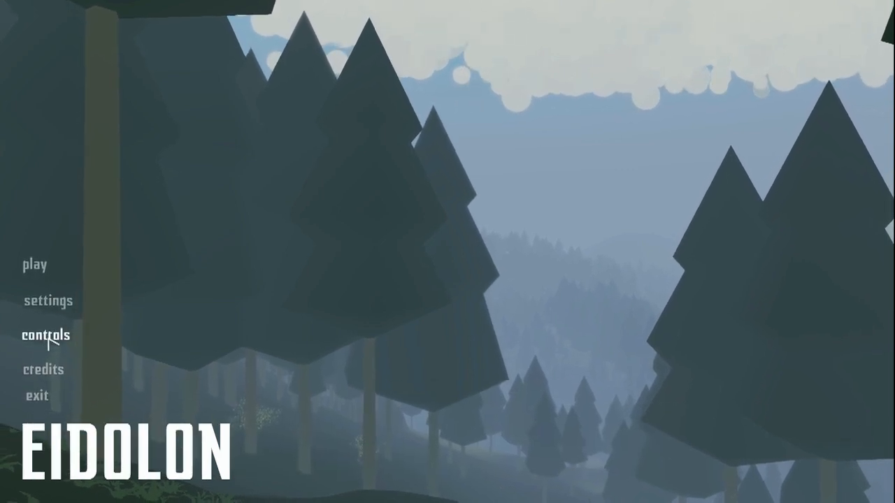
pyautogui.click(45, 335)
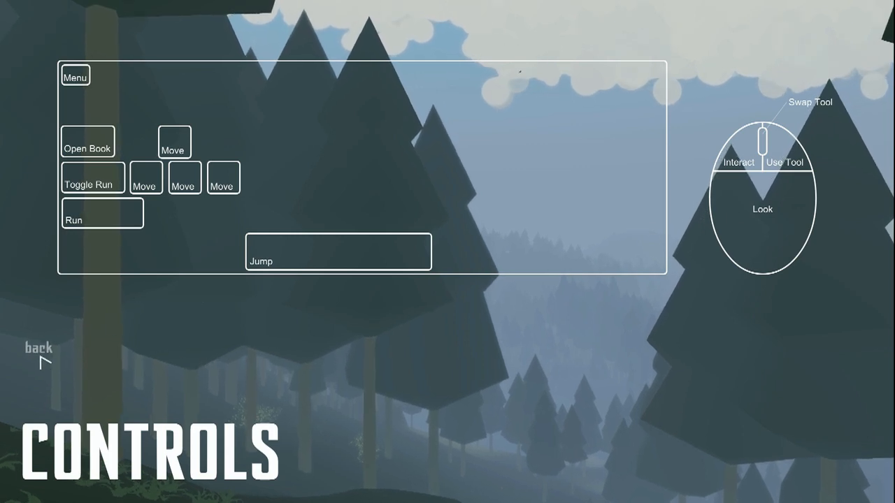
pyautogui.click(37, 348)
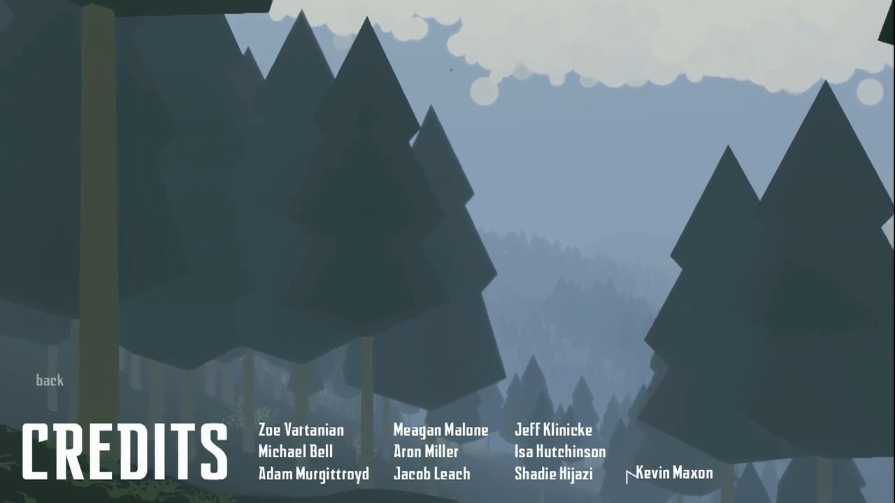
pyautogui.click(46, 381)
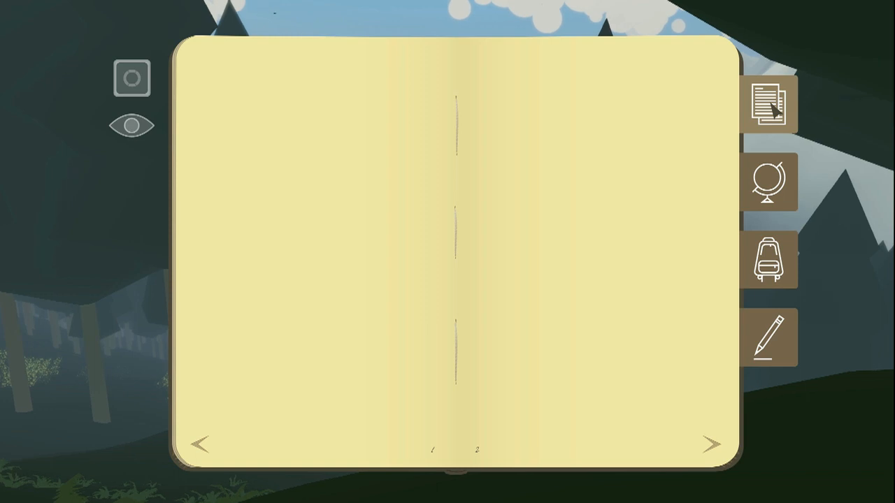
# Step: Write the heading 'Day 6:' on the left page of the journal's notes section
pyautogui.click(710, 445)
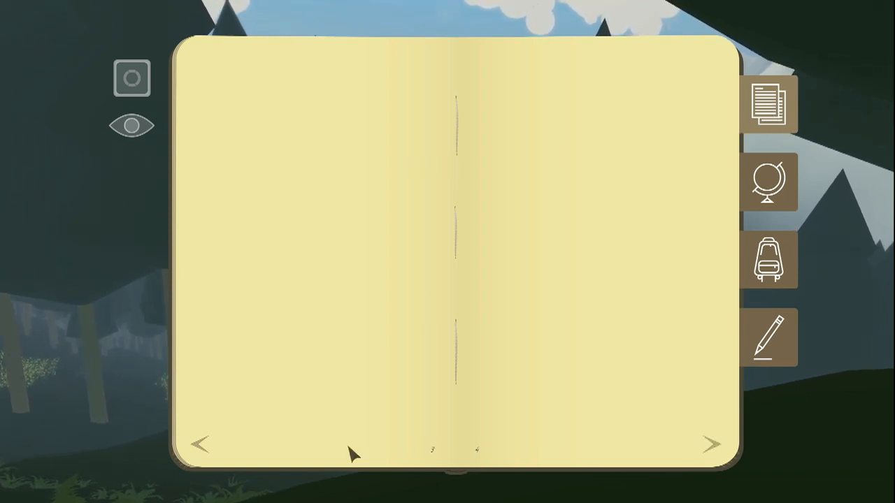
pyautogui.click(202, 445)
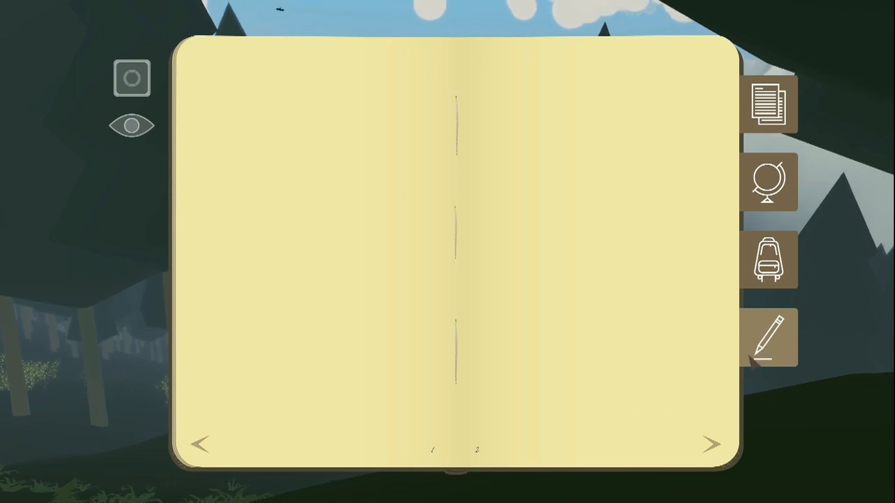
pyautogui.click(218, 126)
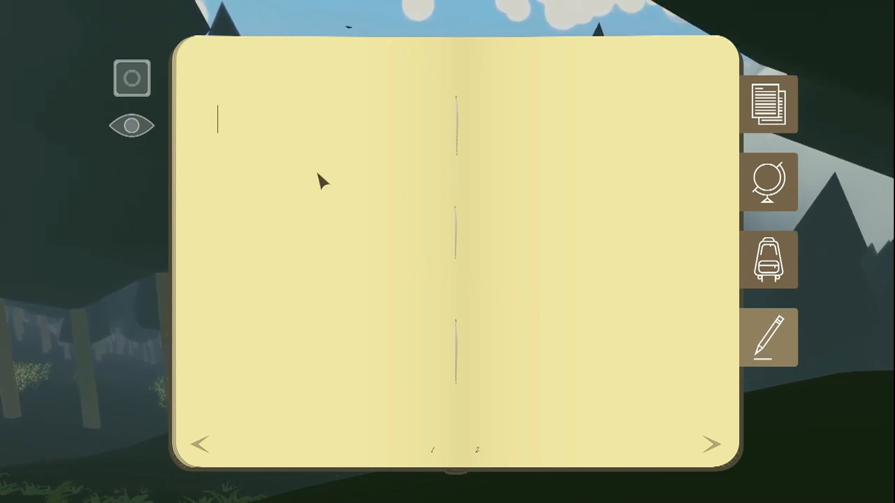
pyautogui.write('DAY')
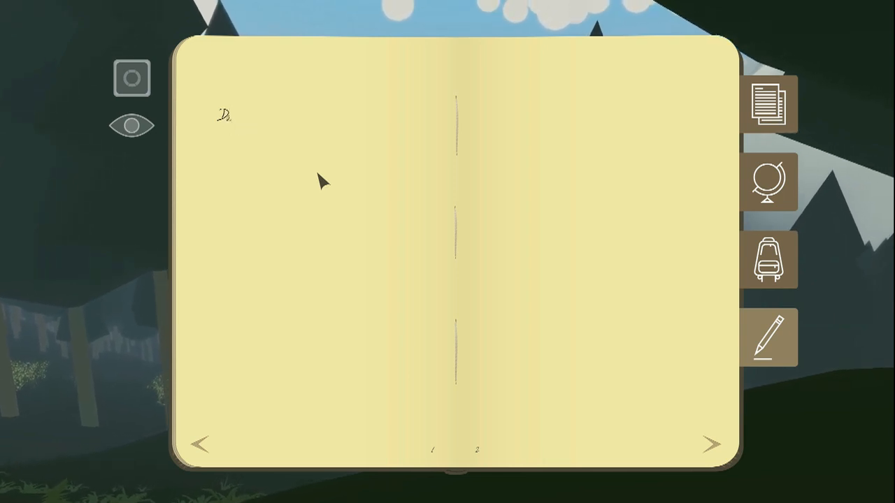
pyautogui.write('Day 6:')
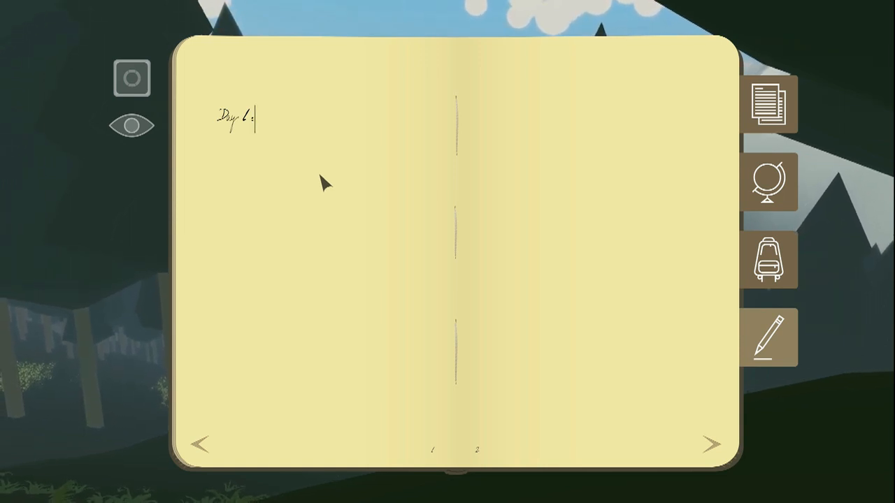
pyautogui.click(131, 126)
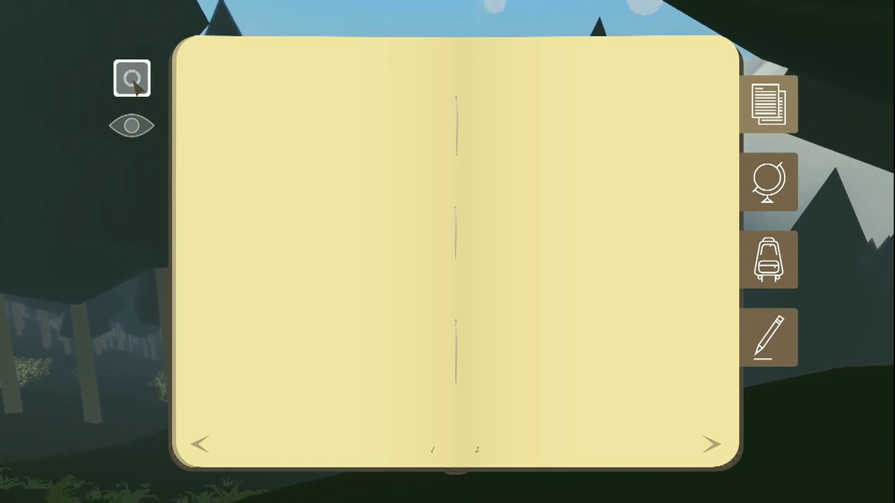
# Step: Collect the orb and the plus-marked reward on the LUX ring, then return to the forest
pyautogui.click(131, 78)
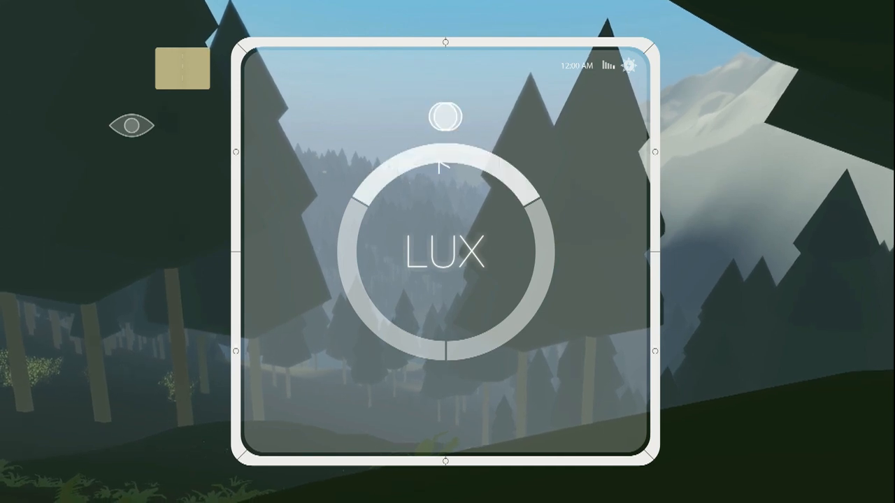
pyautogui.click(445, 255)
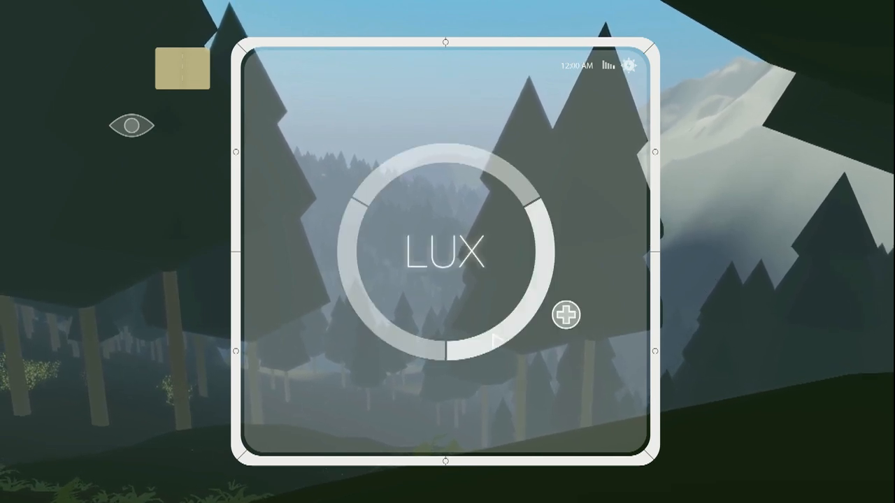
pyautogui.click(565, 313)
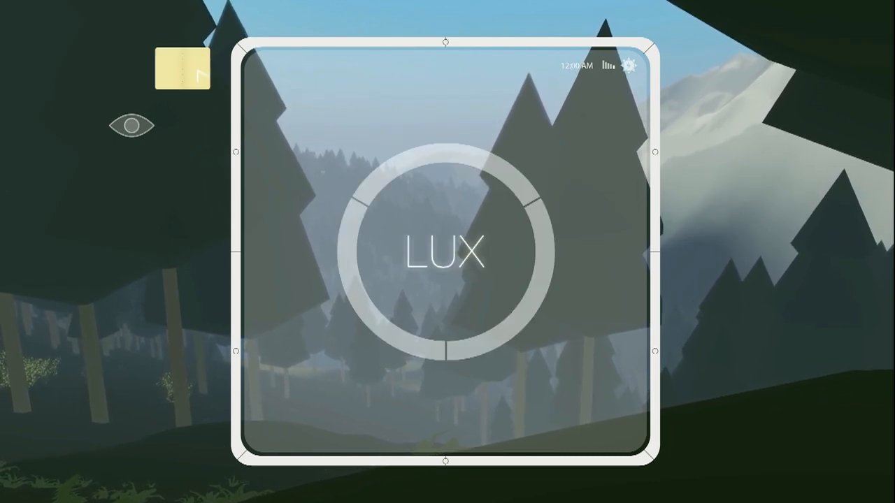
pyautogui.click(182, 67)
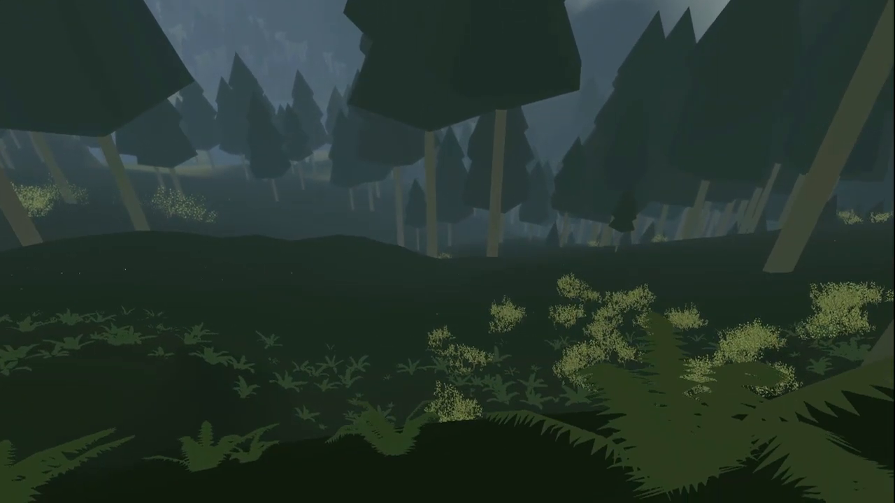
pyautogui.moveTo(447, 252)
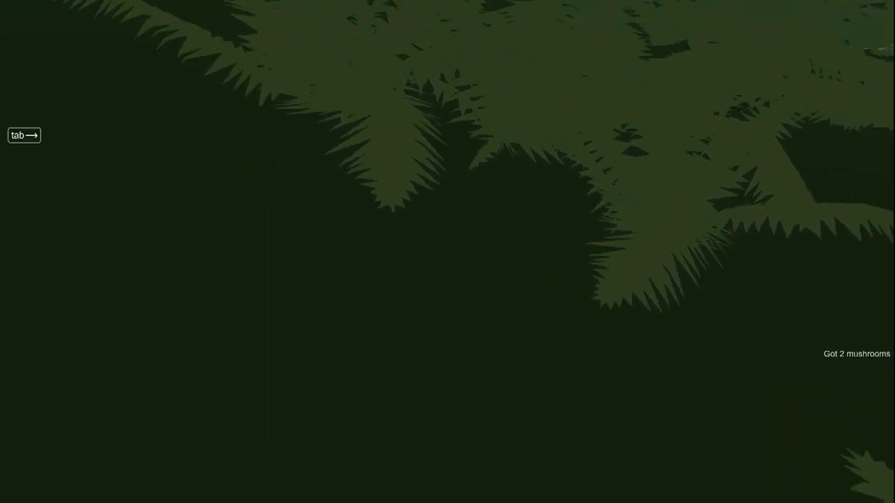
# Step: Close the device and walk into the forest picking up two mushrooms
pyautogui.press('tab')
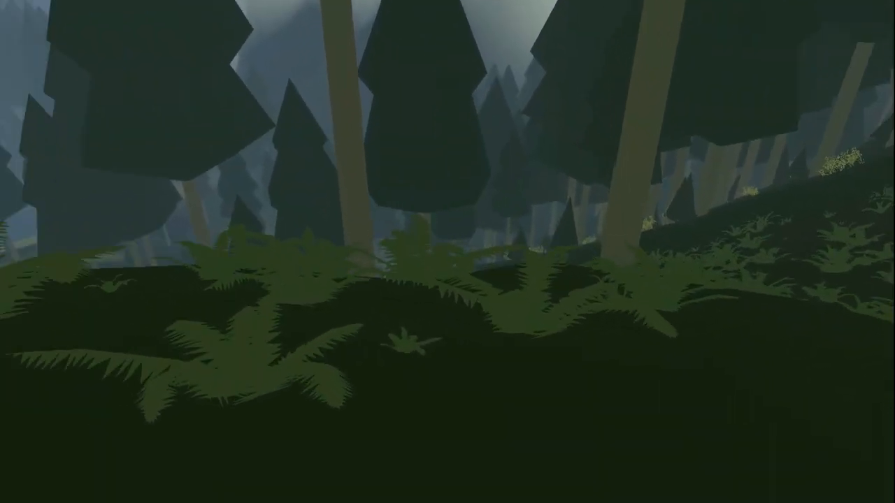
pyautogui.moveTo(447, 251)
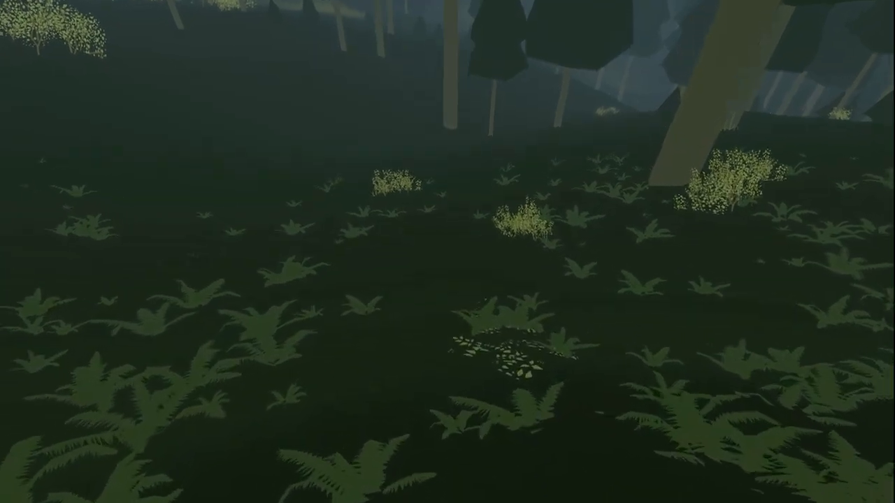
pyautogui.moveTo(447, 252)
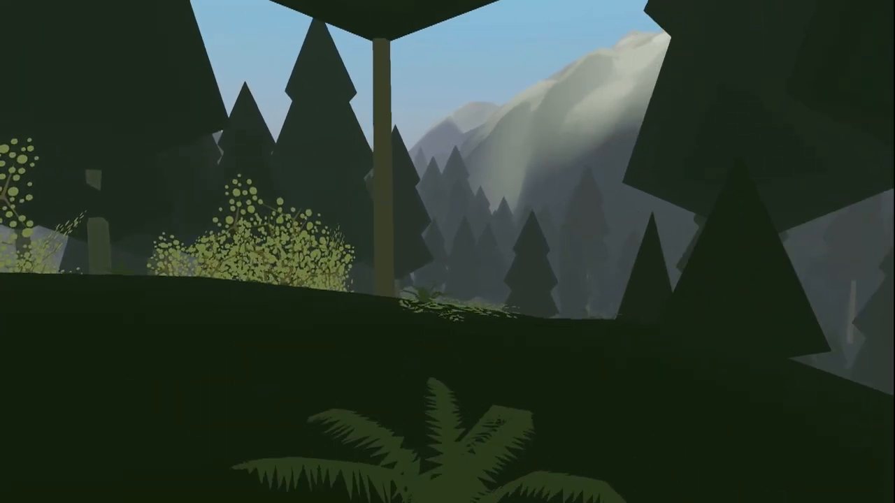
pyautogui.moveTo(447, 252)
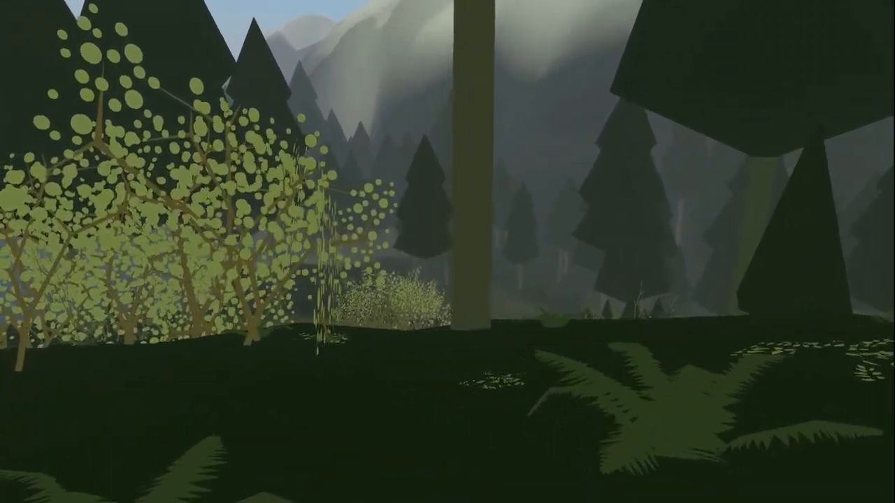
pyautogui.moveTo(447, 252)
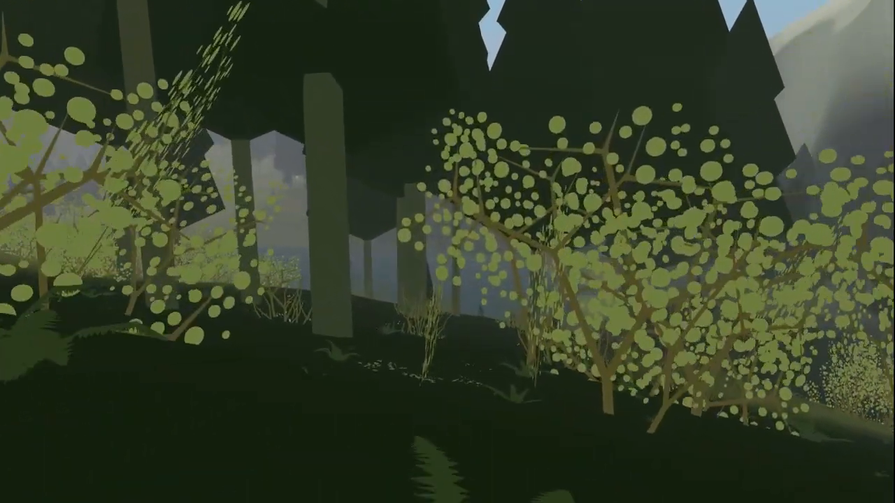
pyautogui.moveTo(447, 252)
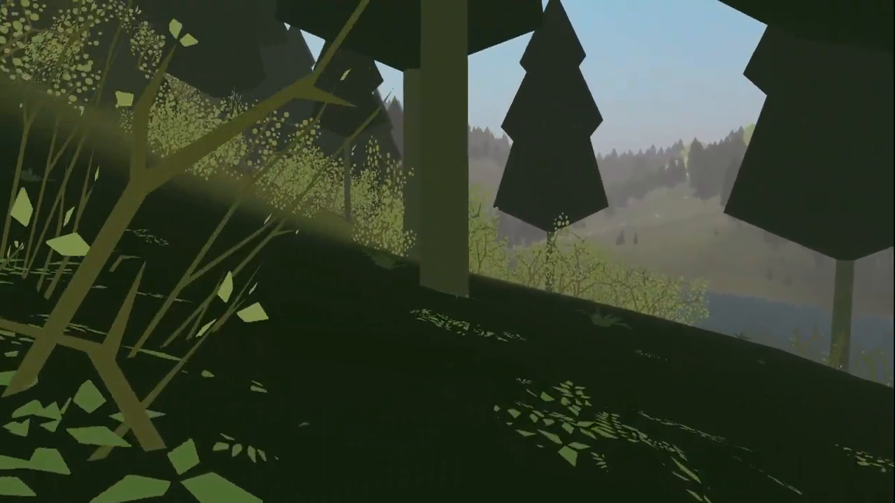
pyautogui.moveTo(448, 252)
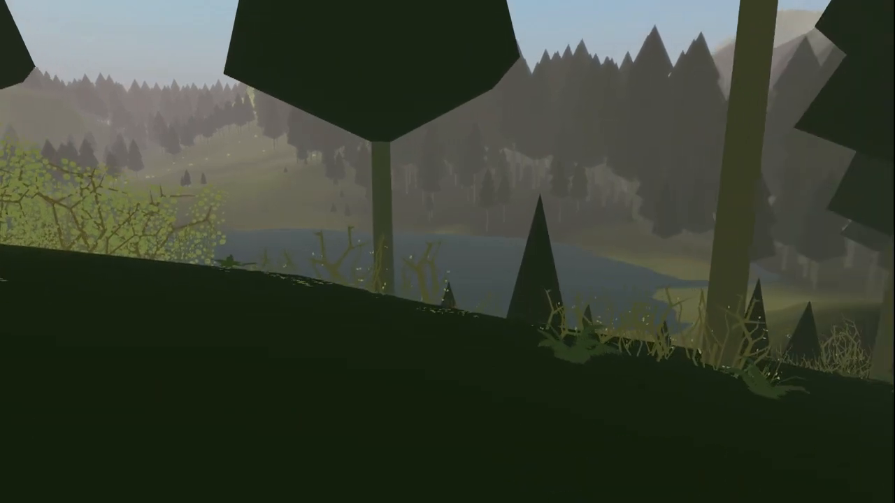
pyautogui.moveTo(448, 252)
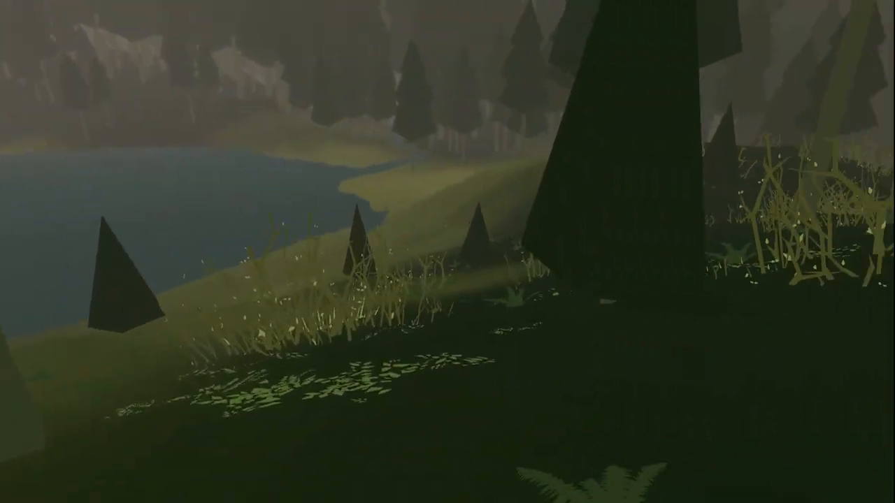
pyautogui.moveTo(447, 252)
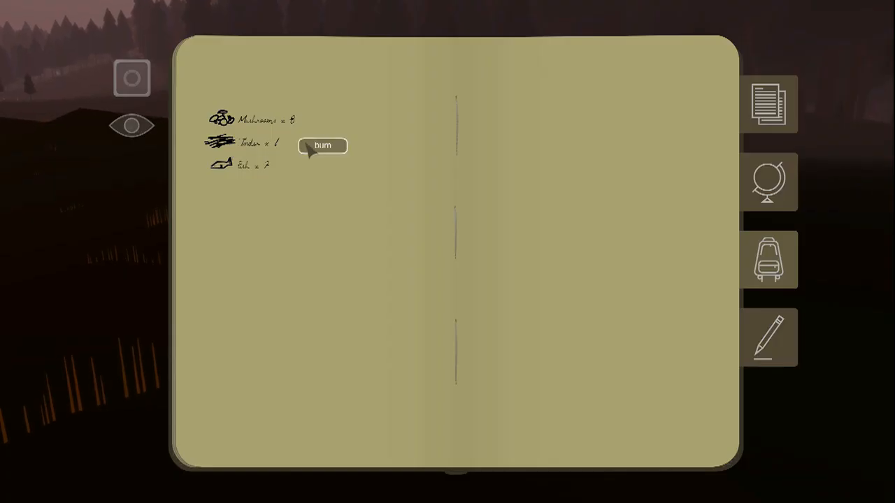
pyautogui.moveTo(252, 129)
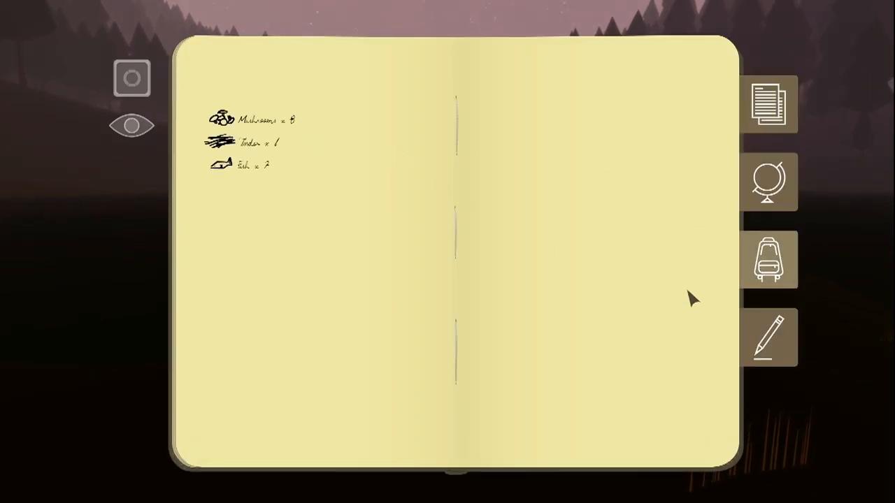
# Step: Write the Day 1 entry about finding mushrooms, a fishing rod and catching some fish
pyautogui.click(767, 337)
pyautogui.write('Day 1: Found some Mu')
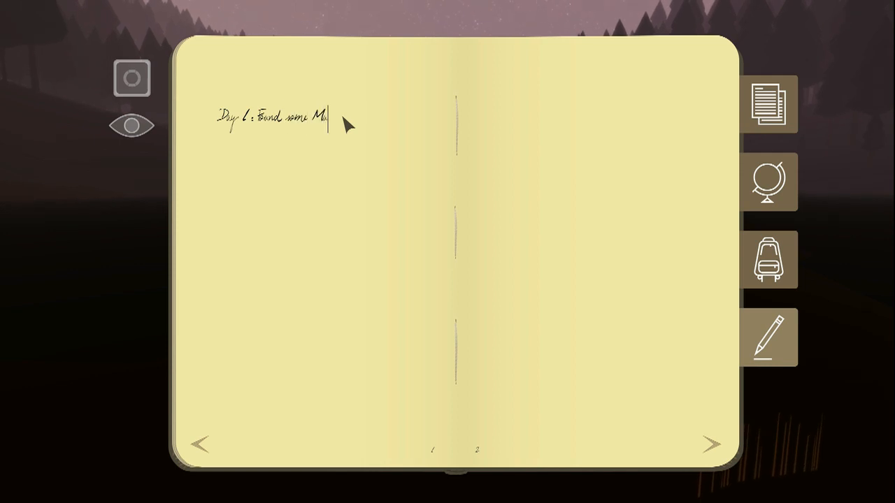
pyautogui.write('shrooms')
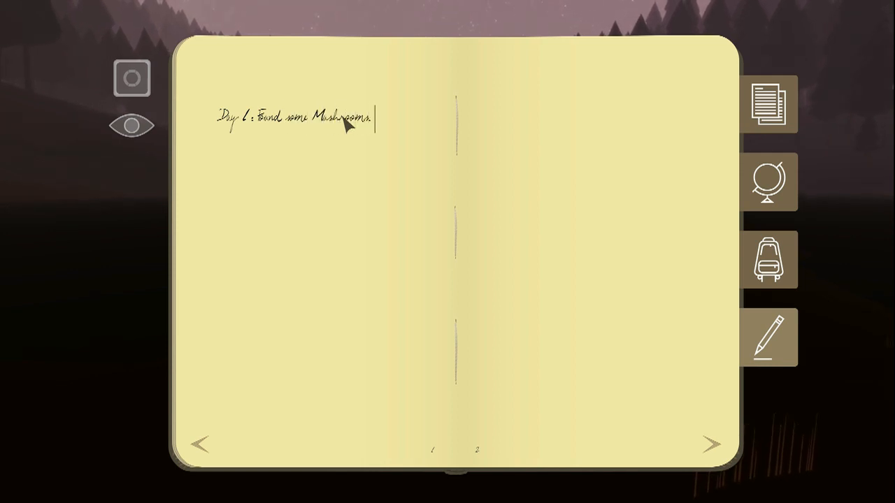
pyautogui.write("Haven't tried i")
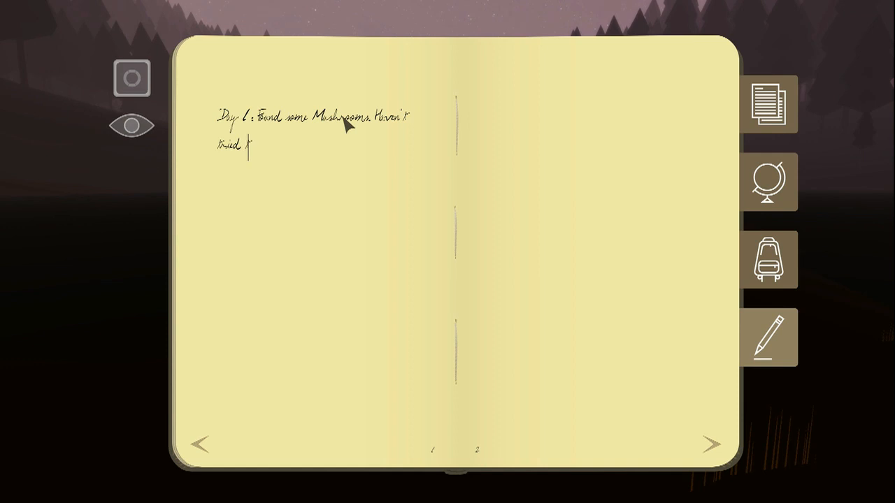
pyautogui.write('to eat them ye')
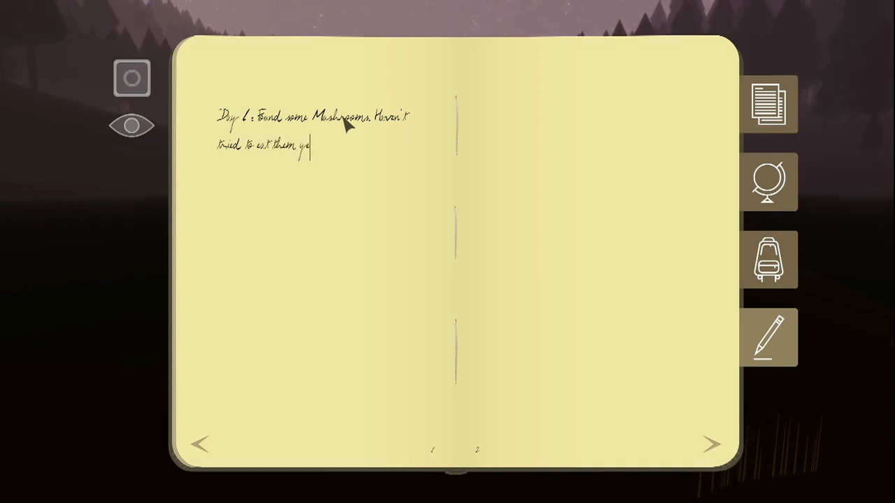
pyautogui.write('Als')
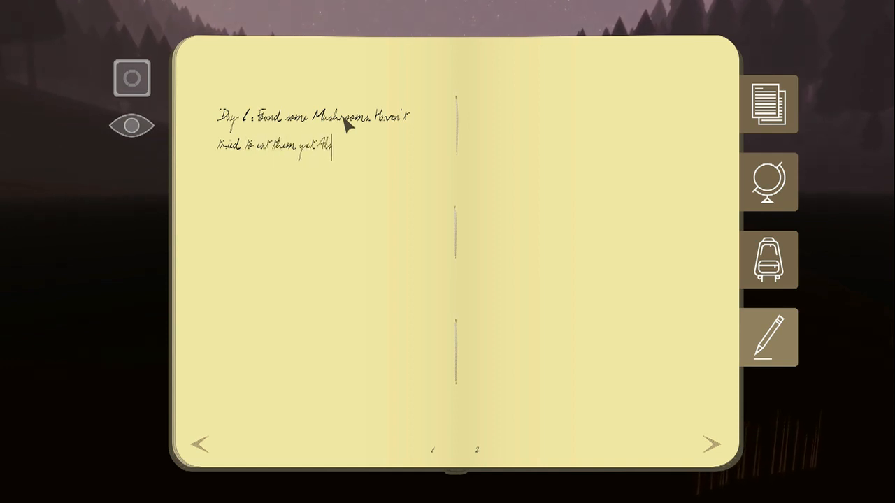
pyautogui.write('Also found a fishin')
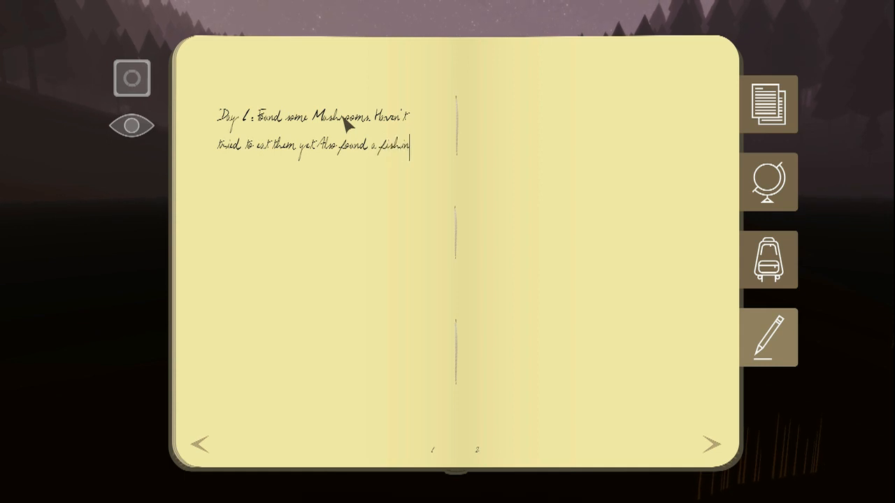
pyautogui.write('rod')
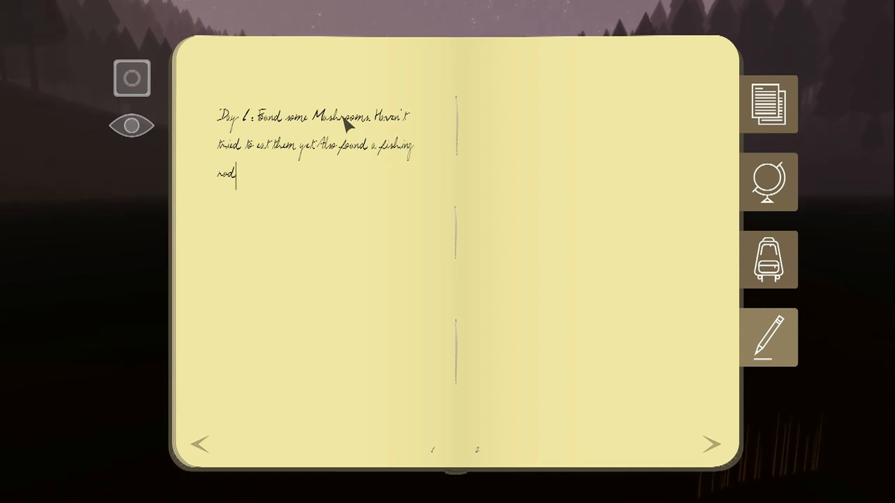
pyautogui.write('and caught some')
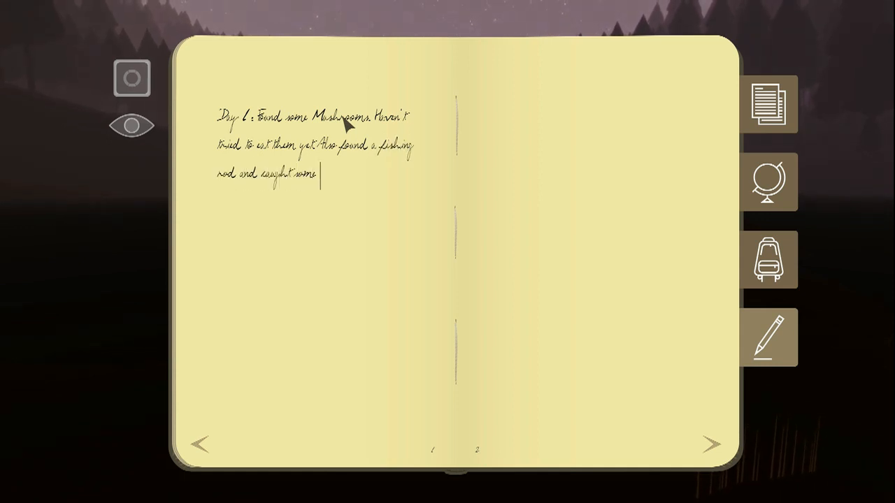
pyautogui.write('fish. Noticed flashing')
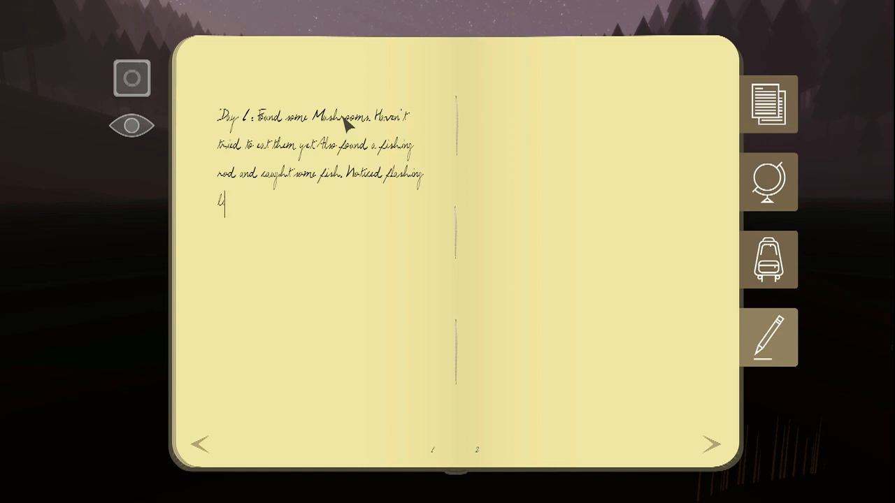
# Step: Add a note about lights in the distance to investigate in the morning, then head a 'Day 2:' line
pyautogui.write('lights in the distance, will')
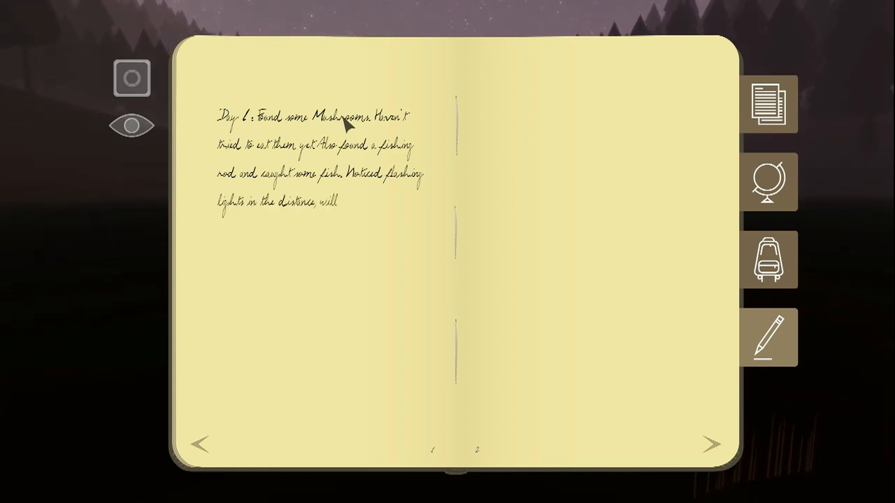
pyautogui.write('e')
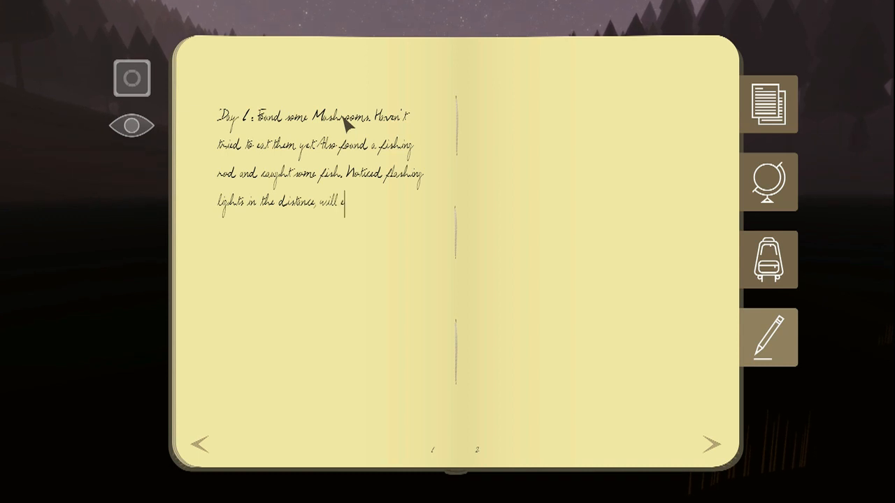
pyautogui.write('xlo')
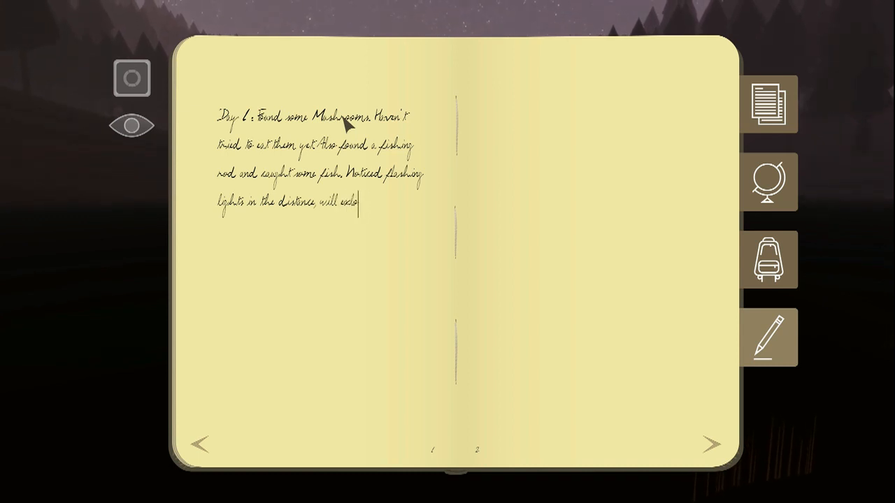
pyautogui.write('investi')
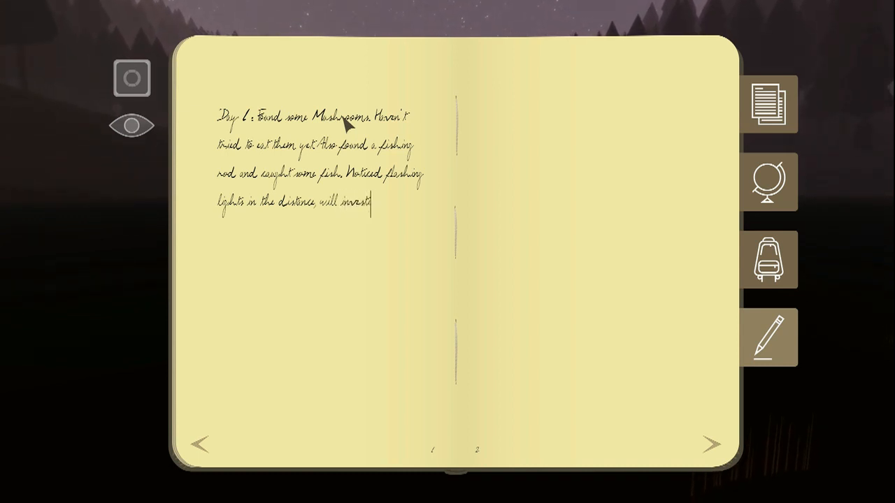
pyautogui.write('gate in the morning')
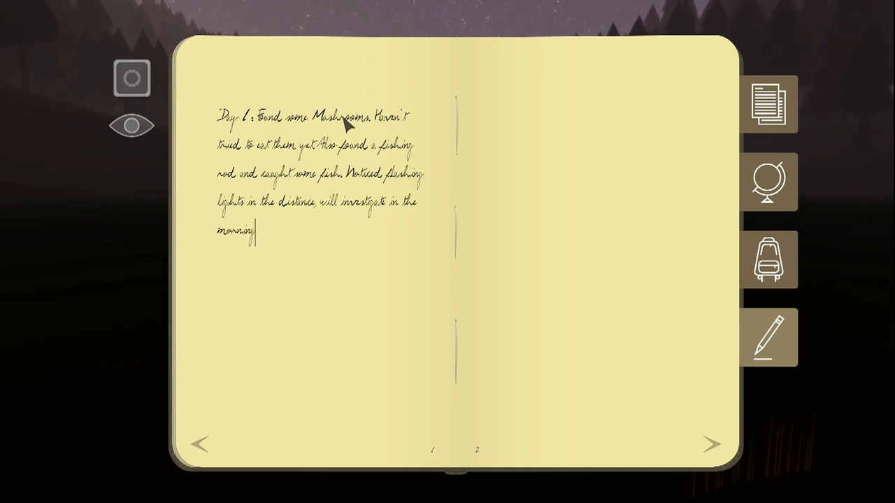
pyautogui.write('D')
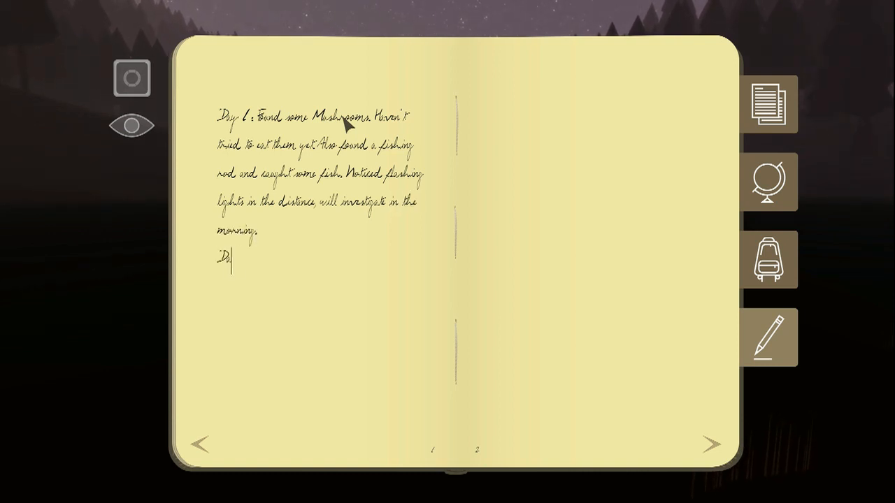
pyautogui.write('ay 2:')
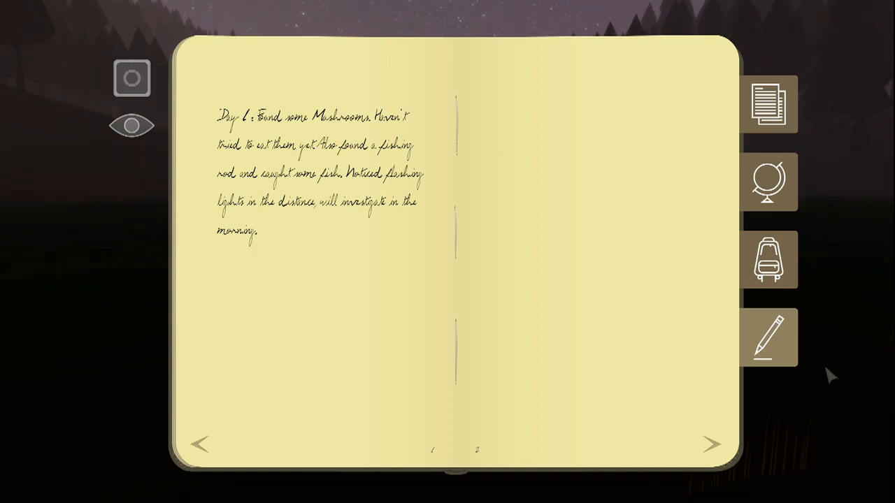
# Step: Switch to the inventory and burn a gathered item to build a campfire
pyautogui.click(768, 260)
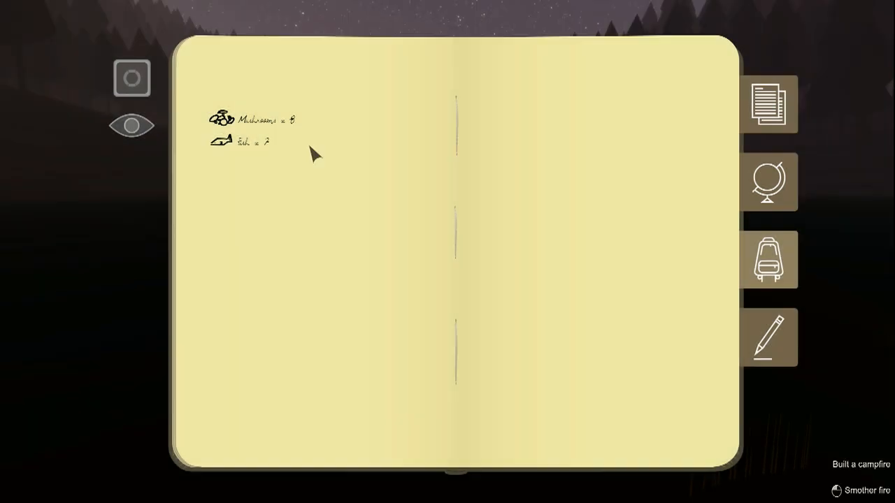
pyautogui.moveTo(114, 183)
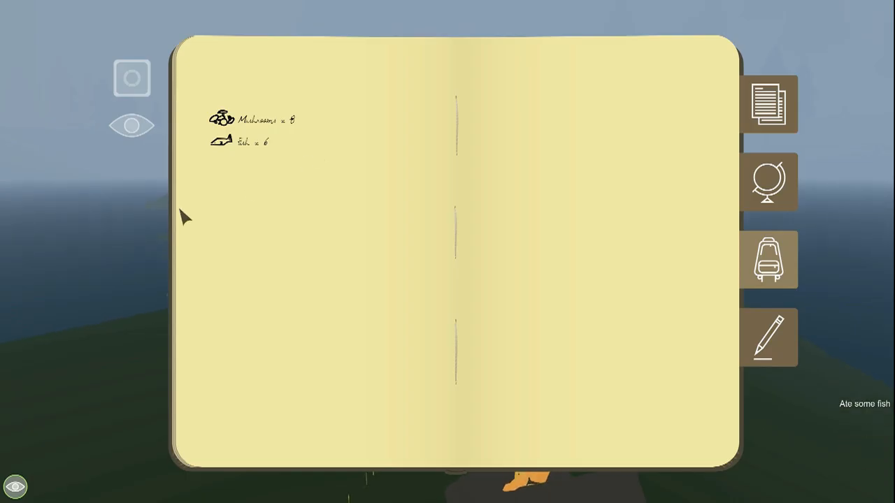
pyautogui.moveTo(699, 335)
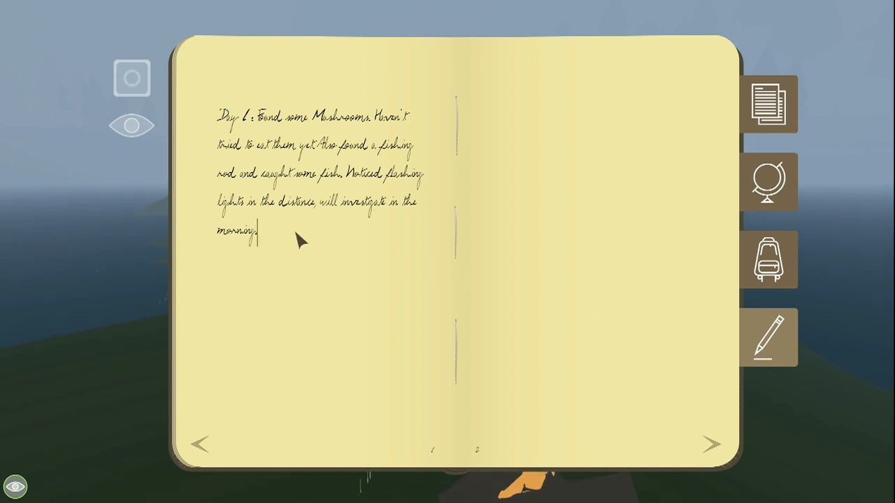
# Step: Add lines praising the night sky and the tinder, then start a 'Day 2:' entry
pyautogui.write('The night')
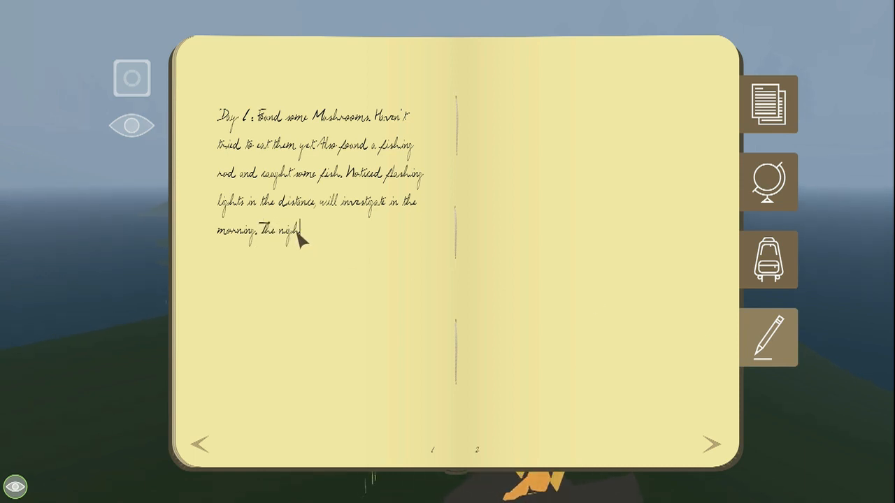
pyautogui.write('sky was amazing.')
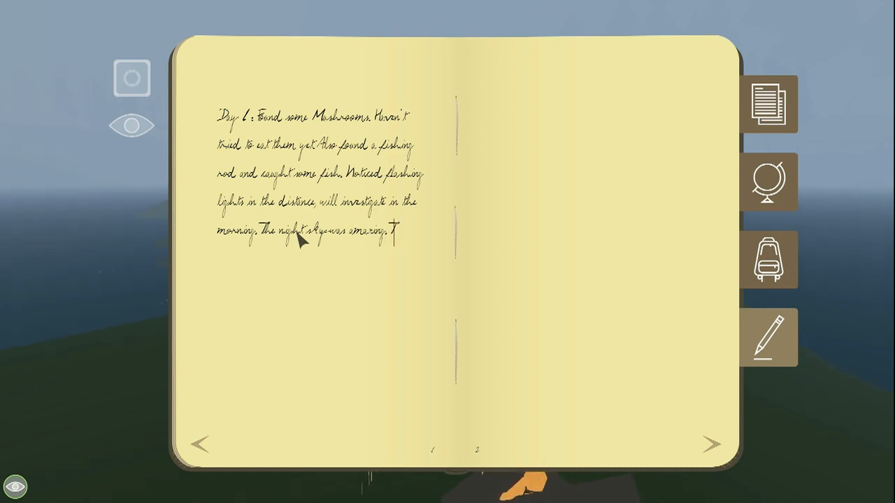
pyautogui.write('The tinder urned nicely.')
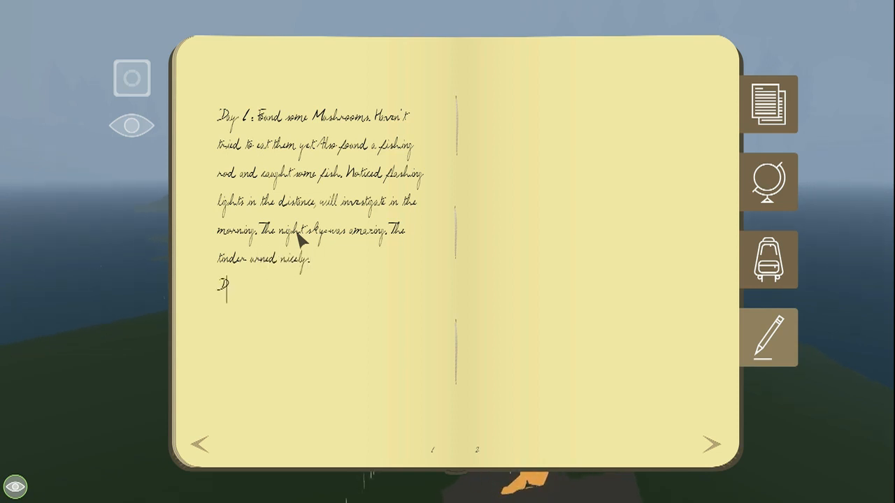
pyautogui.write('Day 2:')
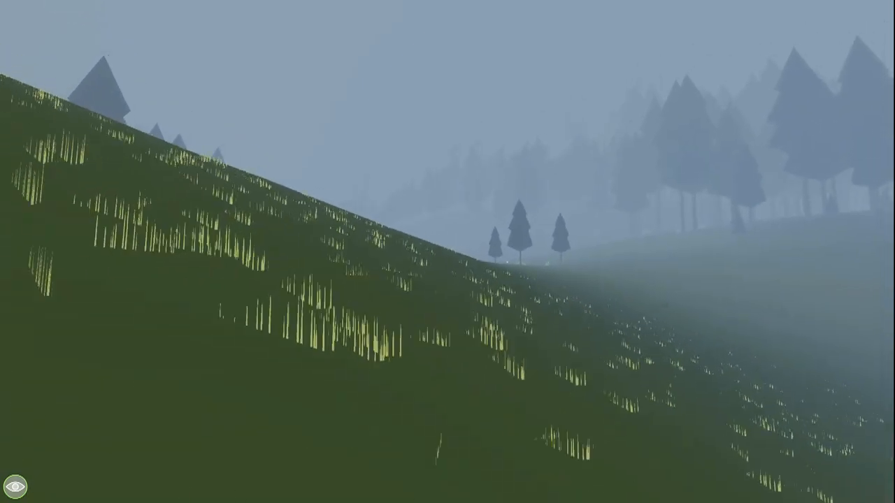
pyautogui.moveTo(448, 252)
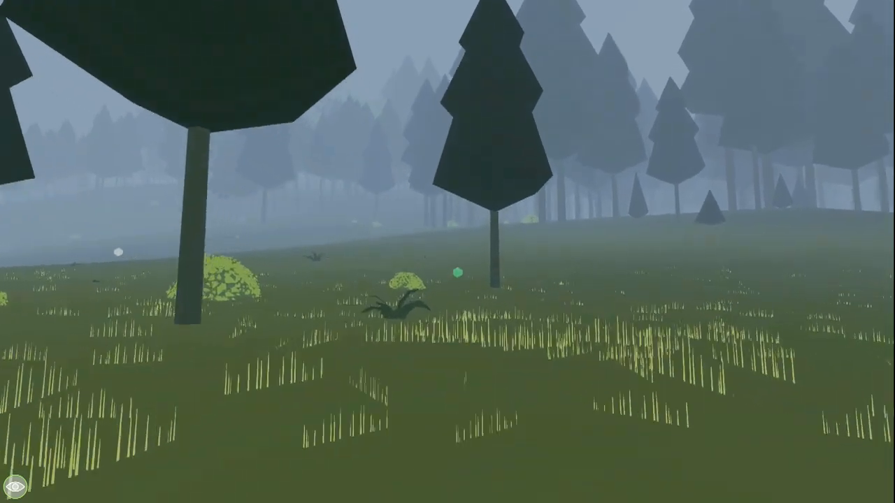
pyautogui.moveTo(448, 251)
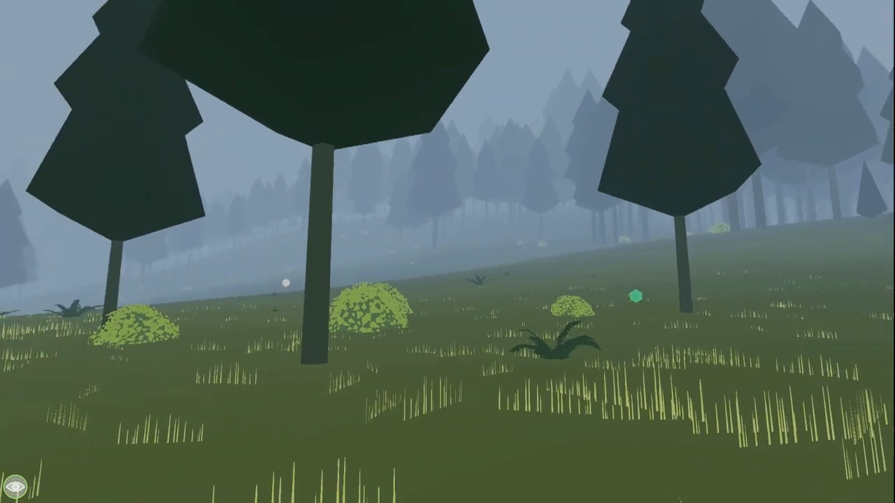
pyautogui.moveTo(448, 252)
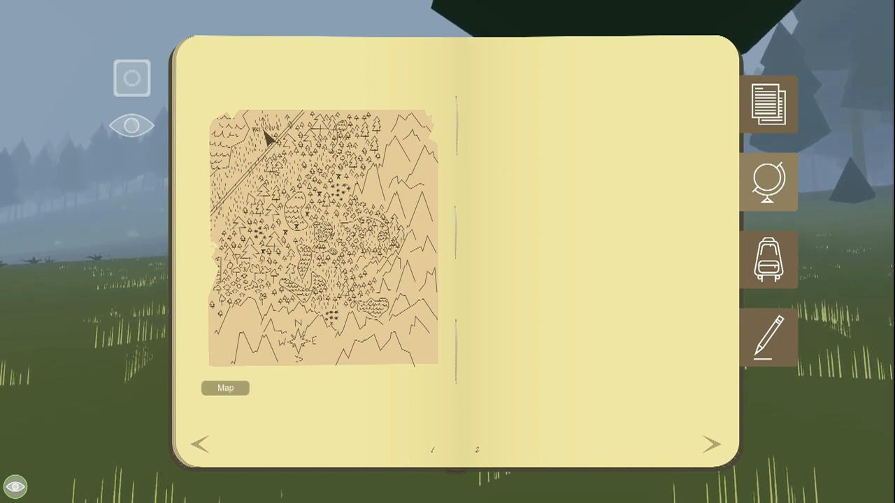
pyautogui.moveTo(279, 133)
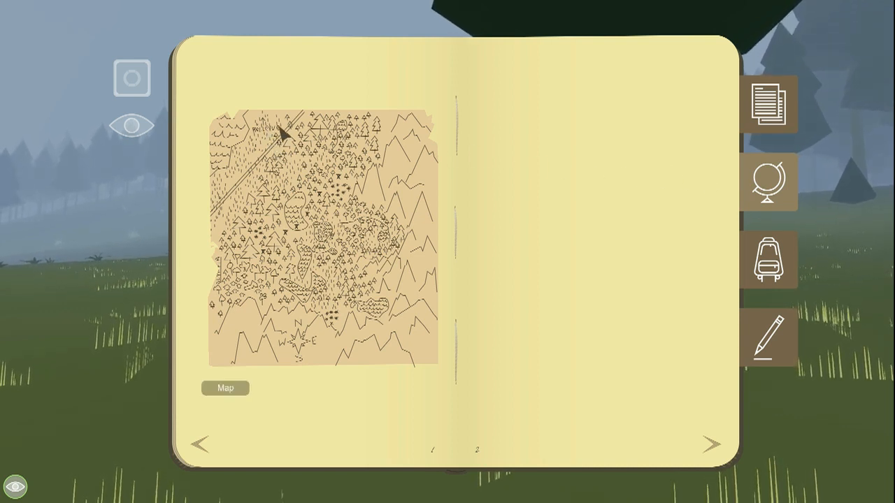
pyautogui.moveTo(332, 183)
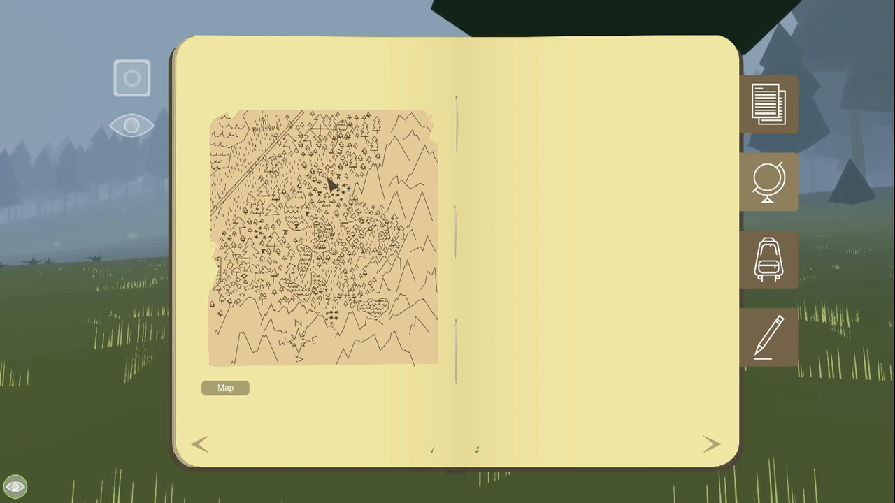
pyautogui.moveTo(384, 223)
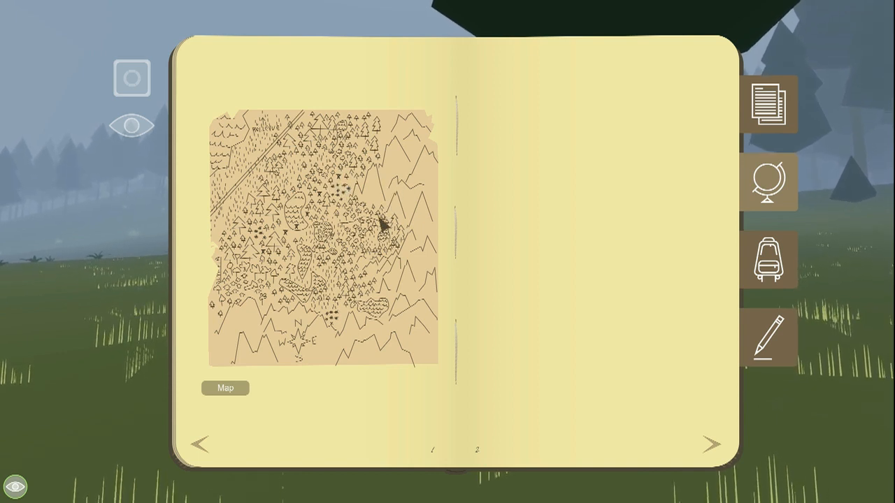
pyautogui.moveTo(308, 271)
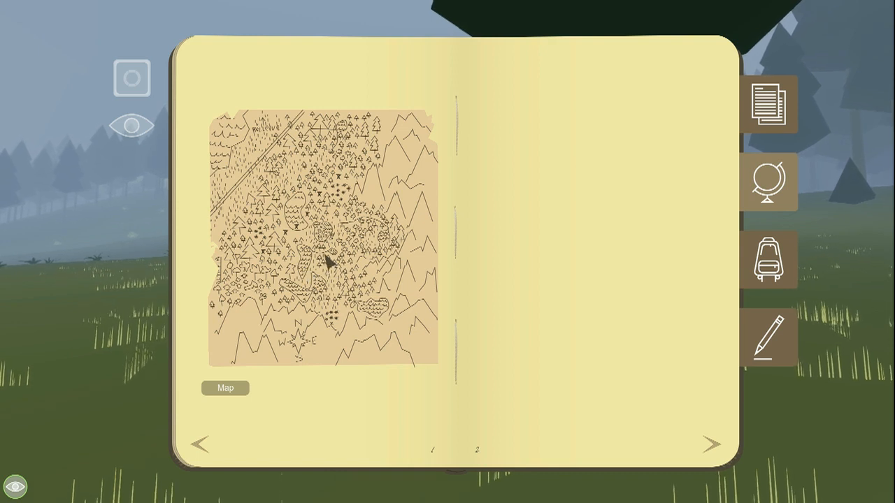
pyautogui.moveTo(293, 241)
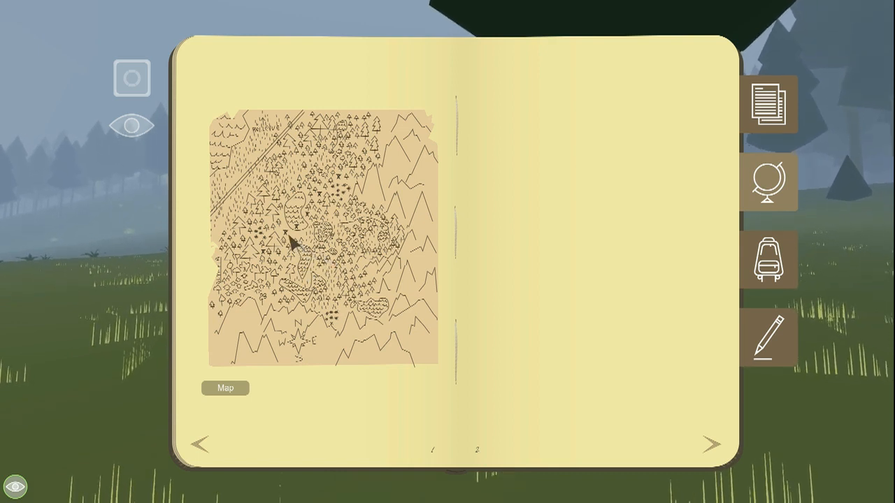
pyautogui.moveTo(249, 202)
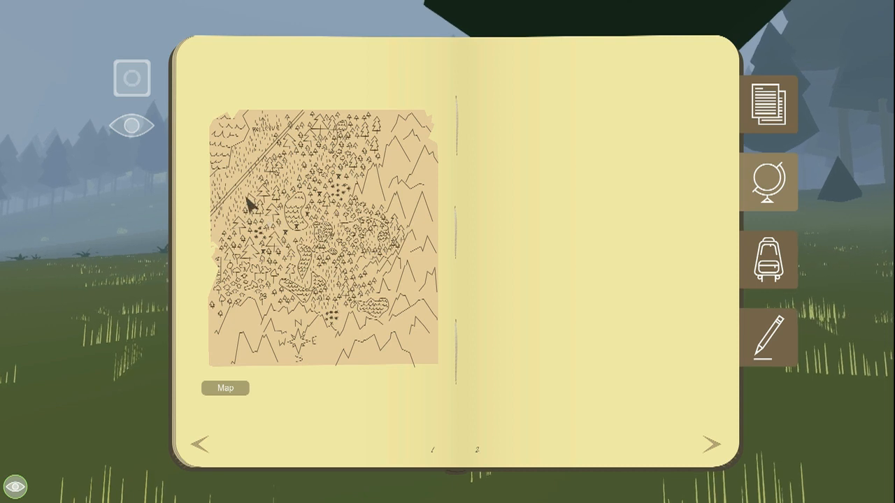
pyautogui.moveTo(265, 240)
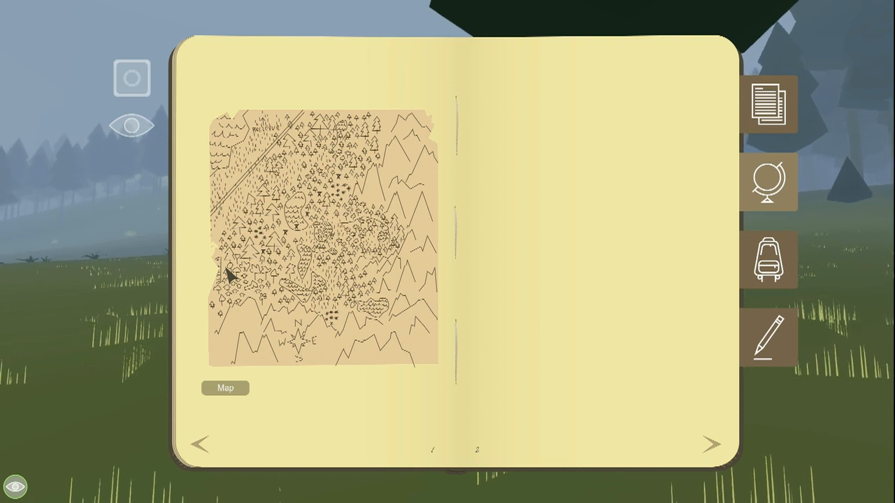
pyautogui.moveTo(305, 342)
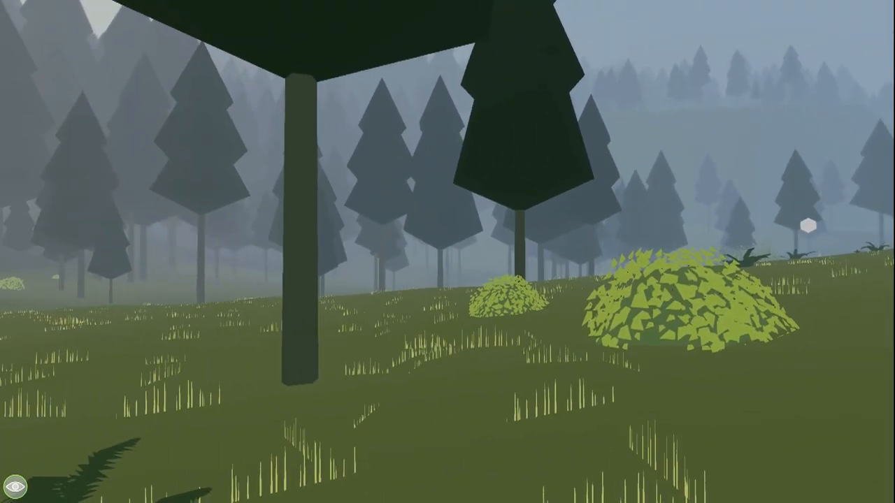
pyautogui.moveTo(448, 252)
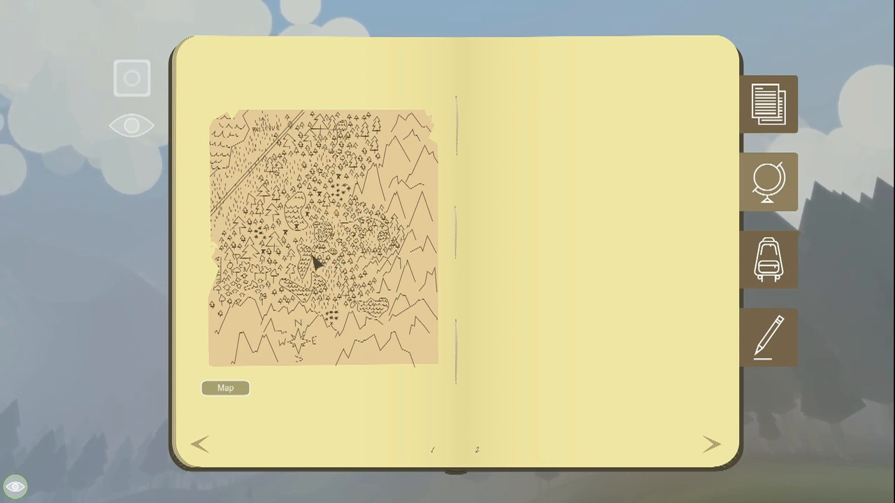
pyautogui.moveTo(293, 226)
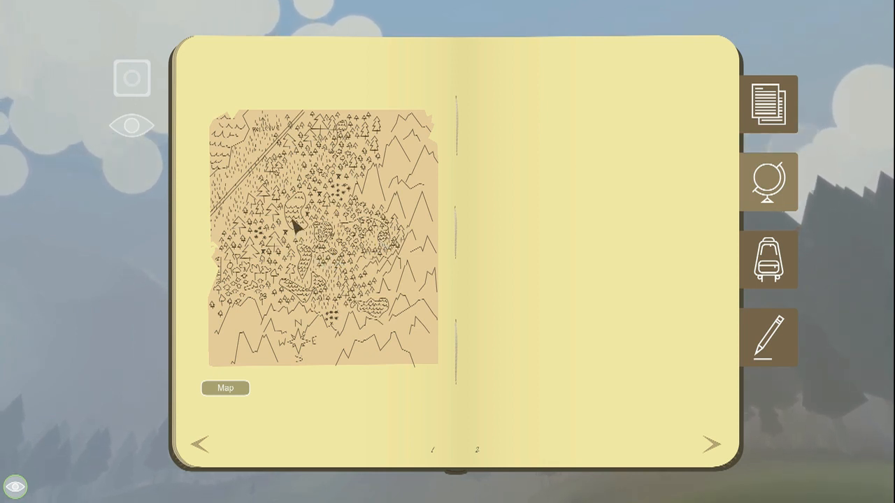
pyautogui.moveTo(302, 237)
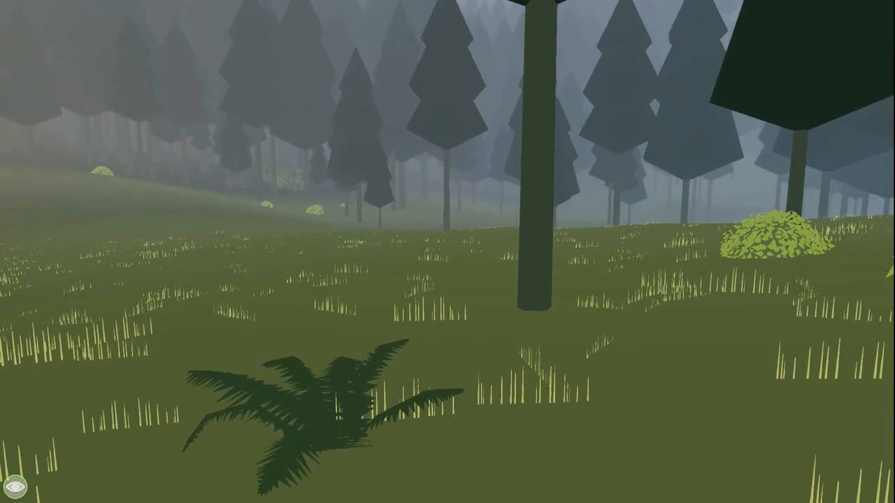
pyautogui.moveTo(448, 252)
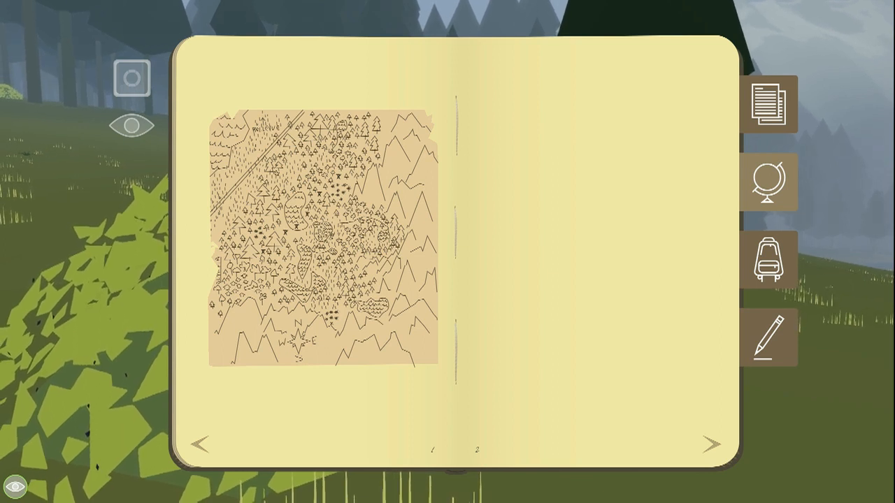
pyautogui.moveTo(674, 293)
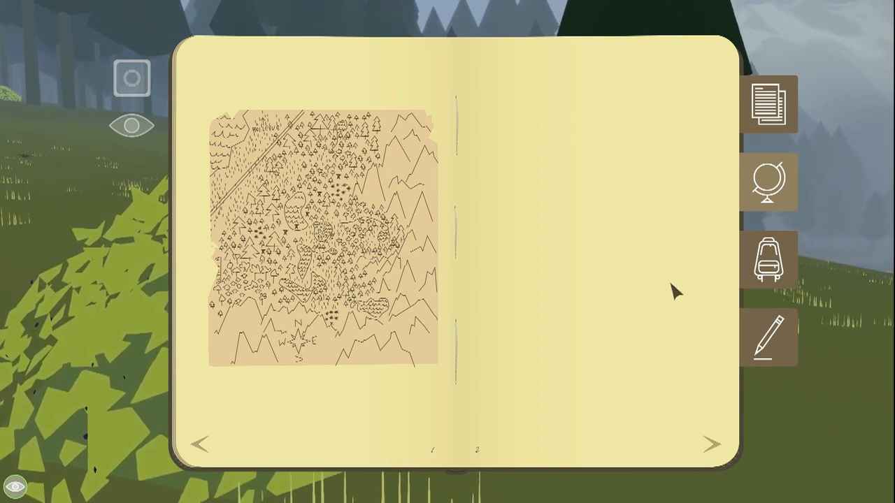
pyautogui.moveTo(302, 203)
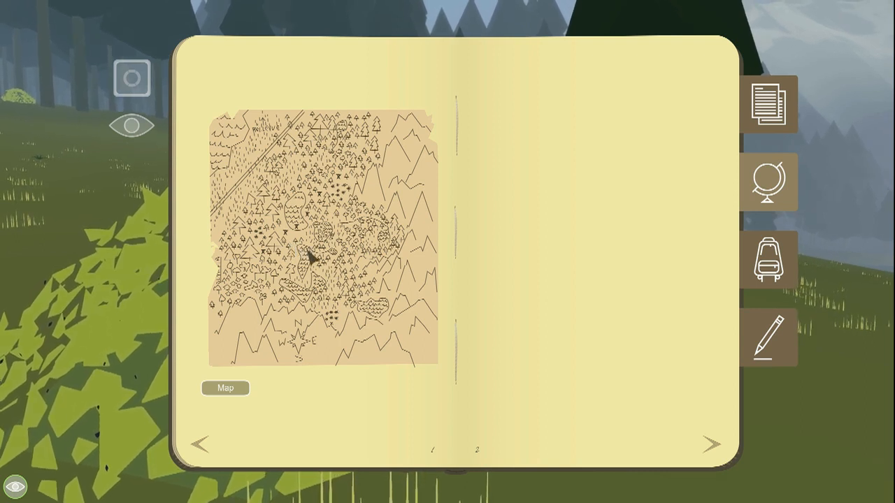
pyautogui.moveTo(333, 263)
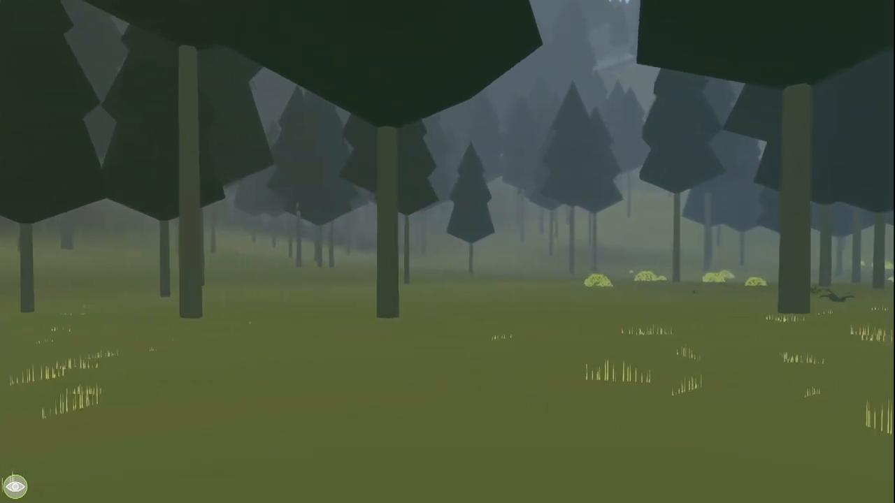
pyautogui.moveTo(447, 252)
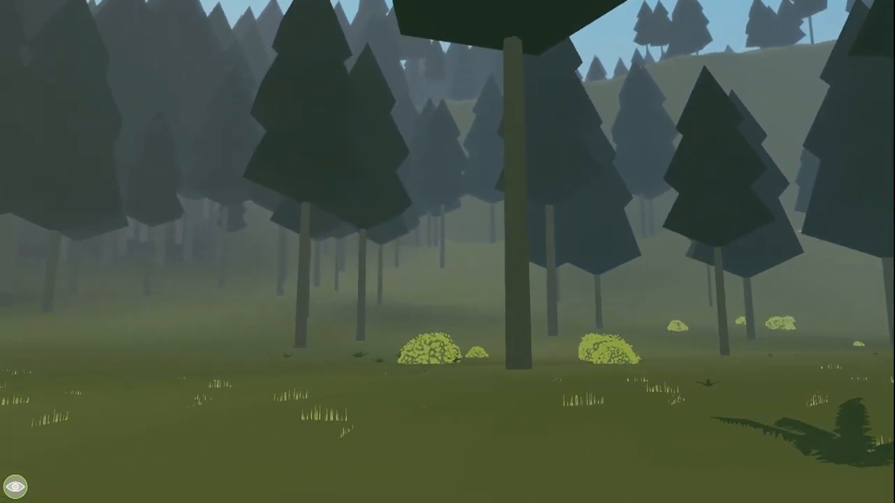
pyautogui.moveTo(448, 252)
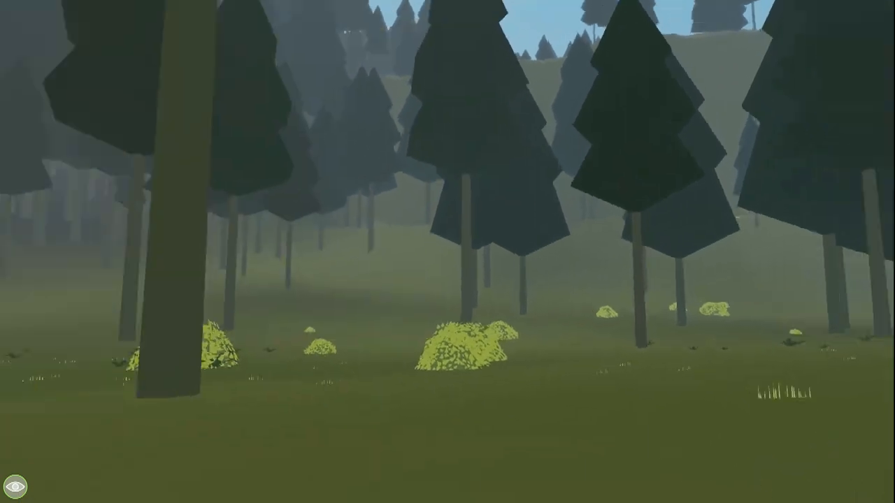
pyautogui.moveTo(447, 252)
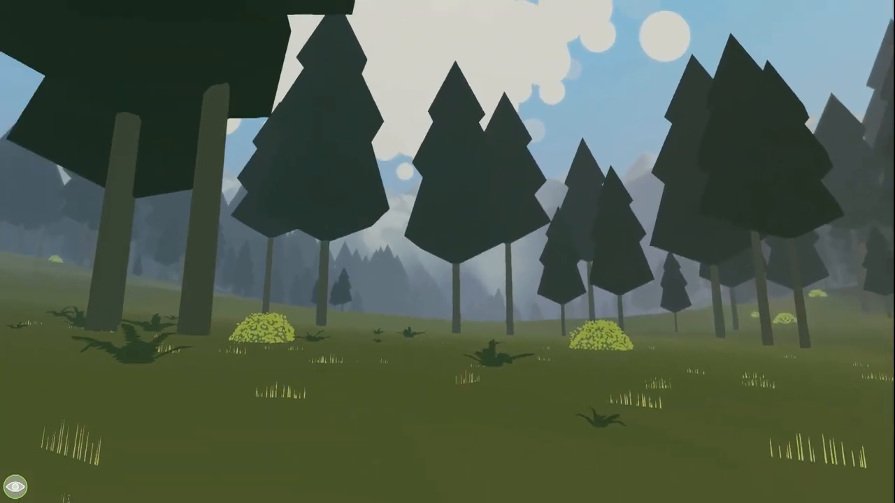